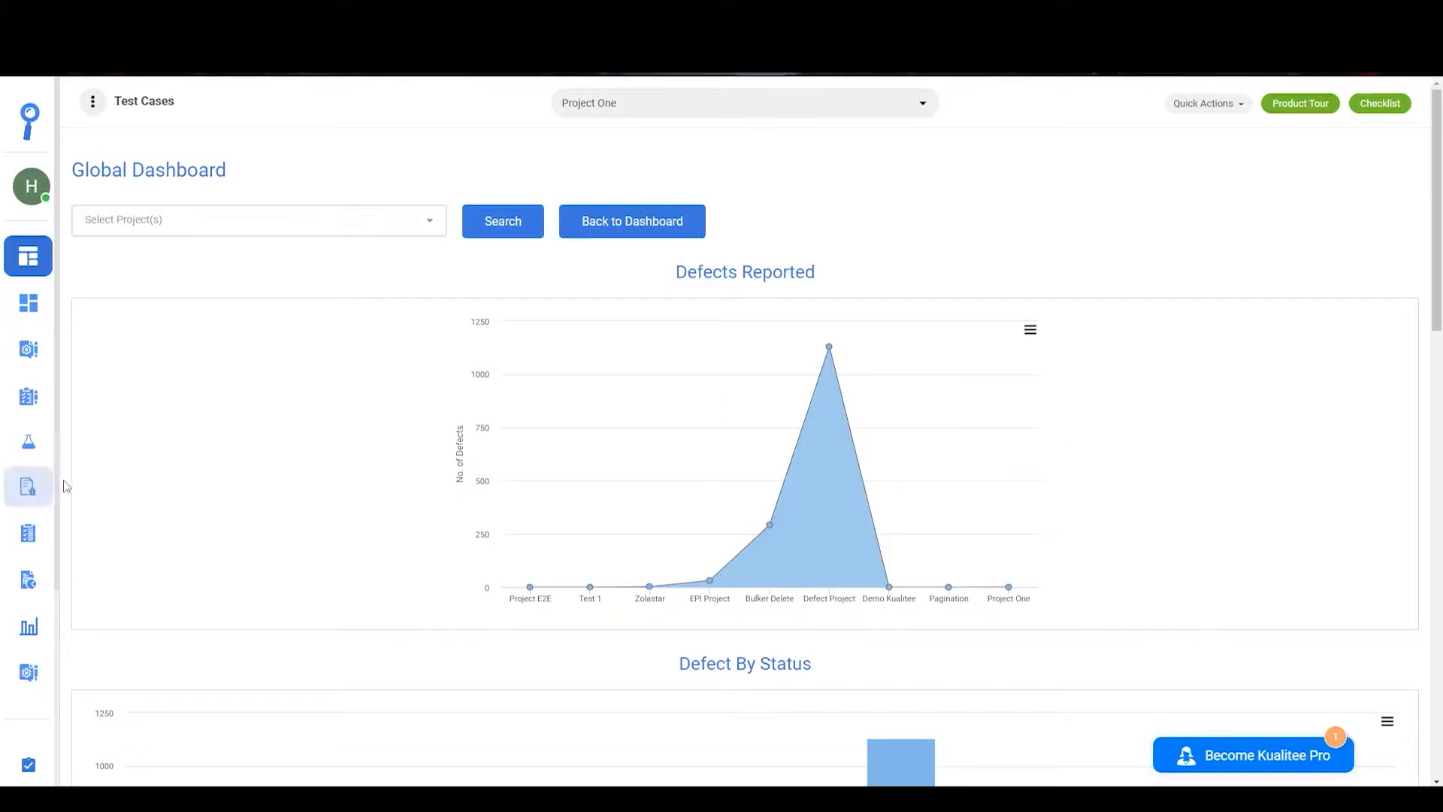
pyautogui.moveTo(28, 398)
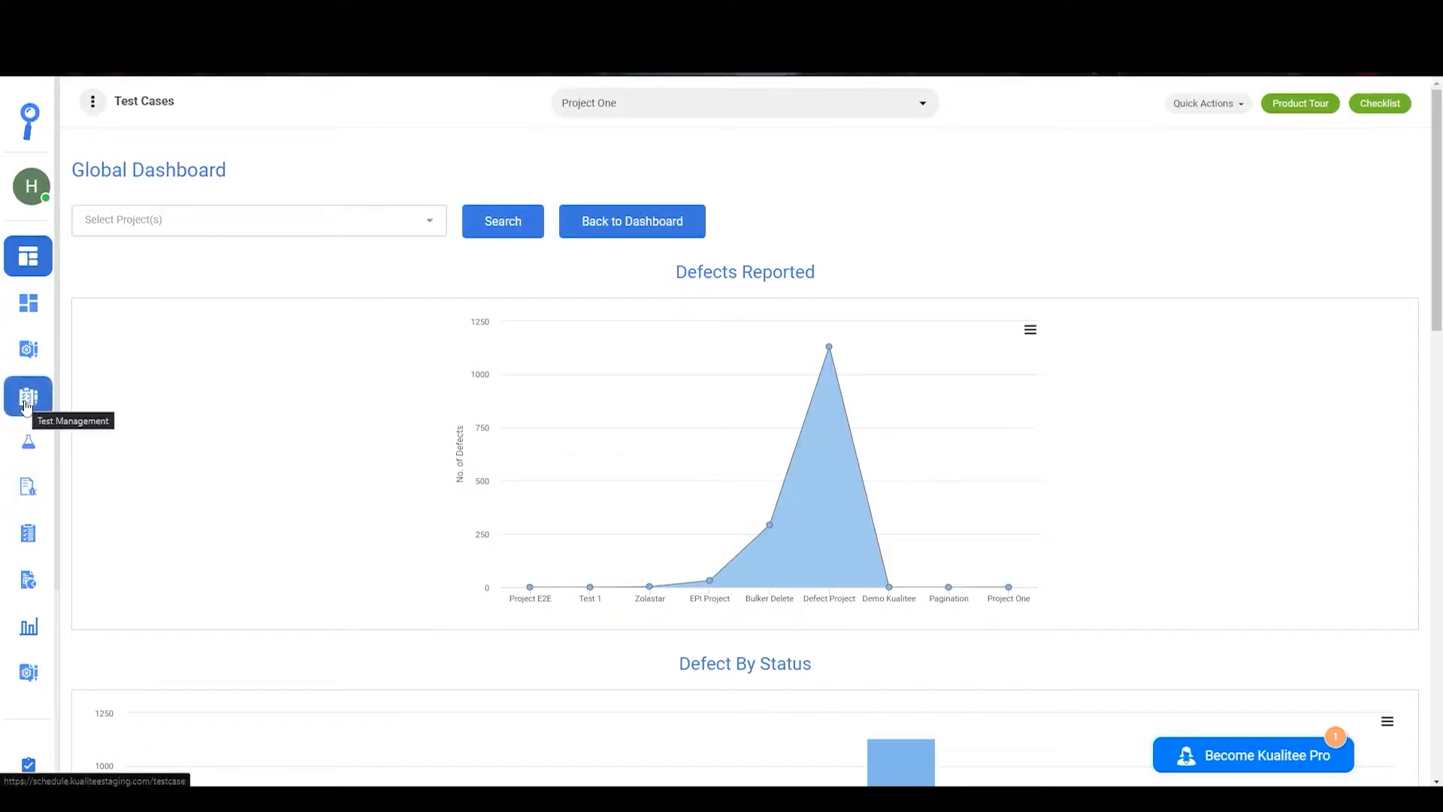
# Go from the dashboard to Project One's Test Cases list via the Test Management icon
pyautogui.click(28, 396)
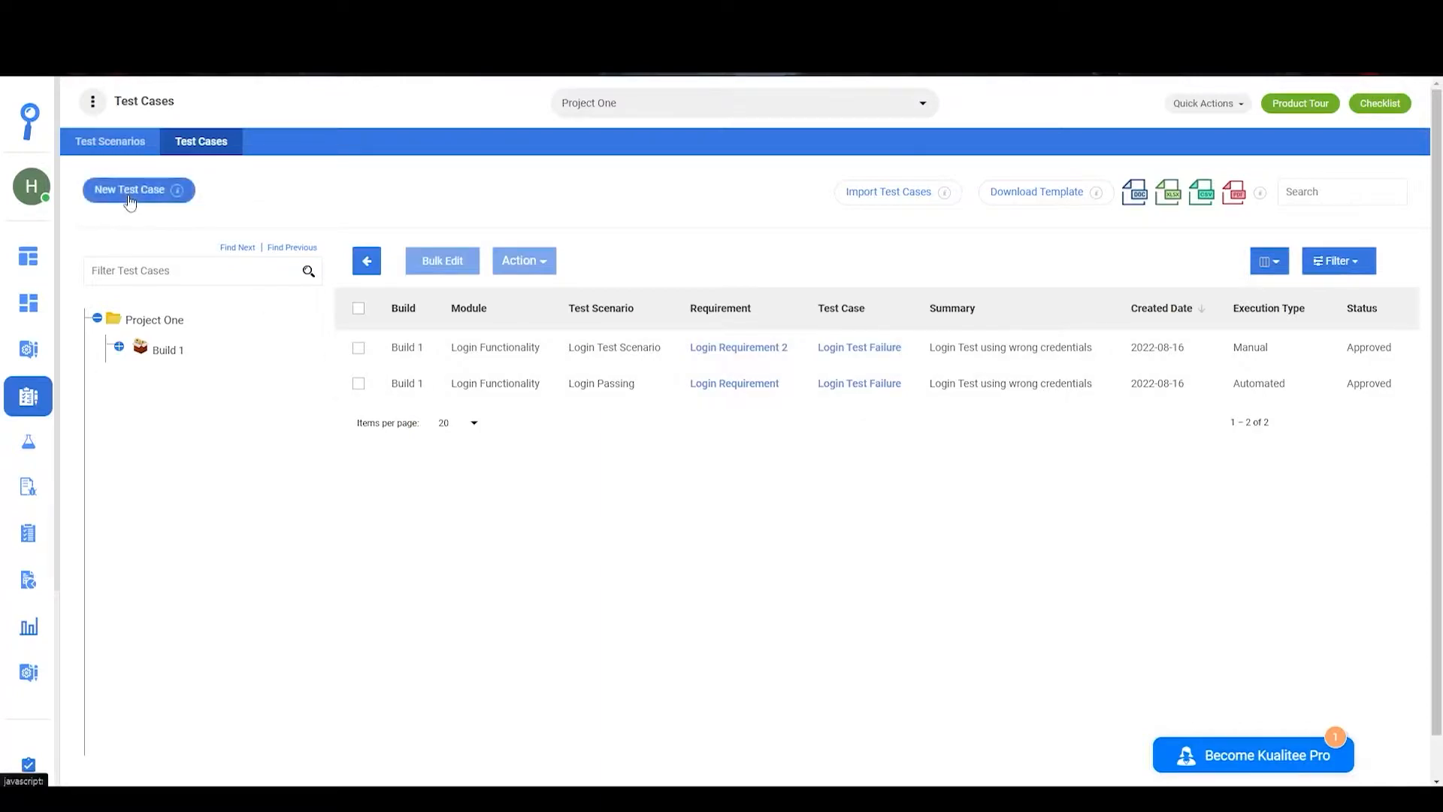
# Start a new Build 1 test case named Login Test Case Failure 2, filling its form
pyautogui.click(129, 189)
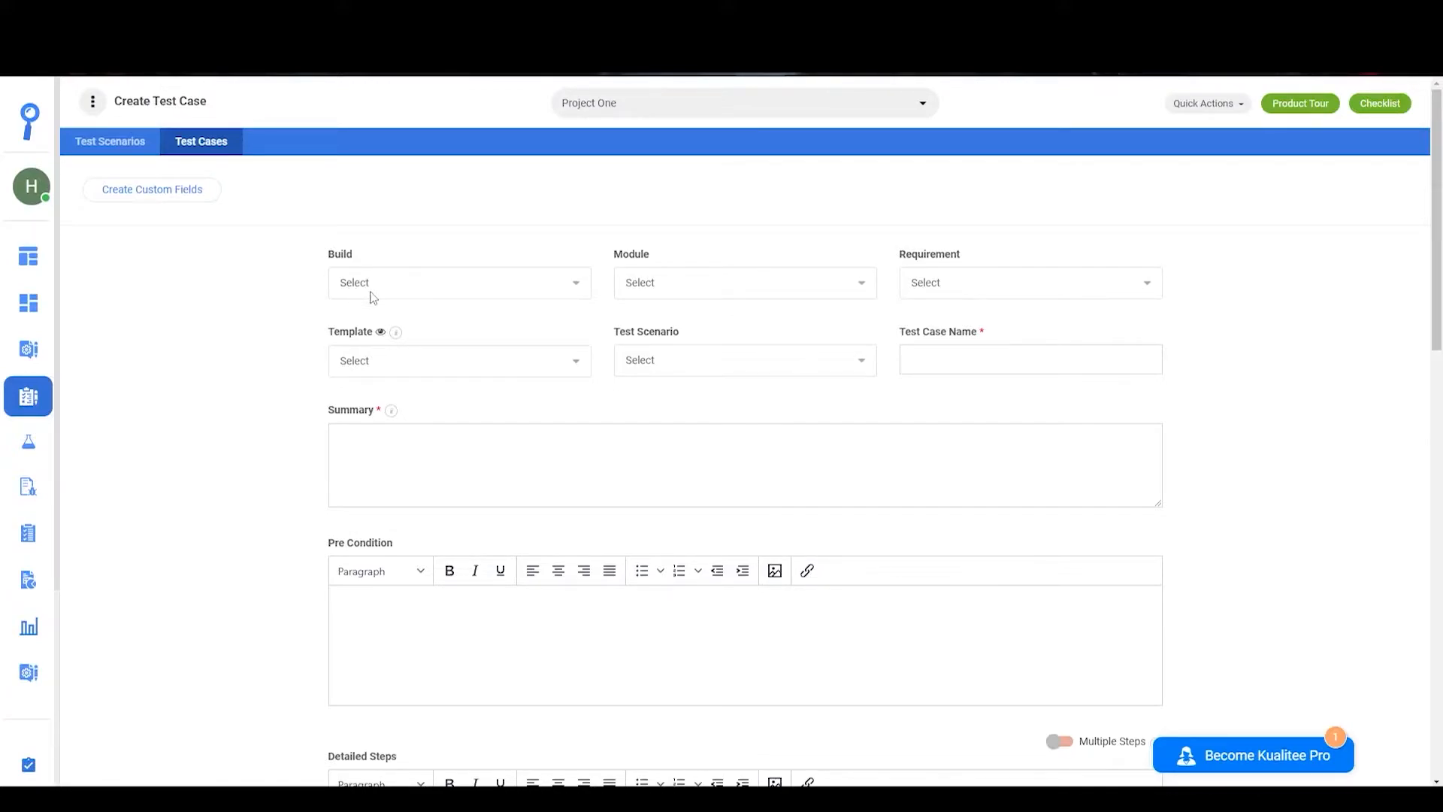
pyautogui.scroll(-3)
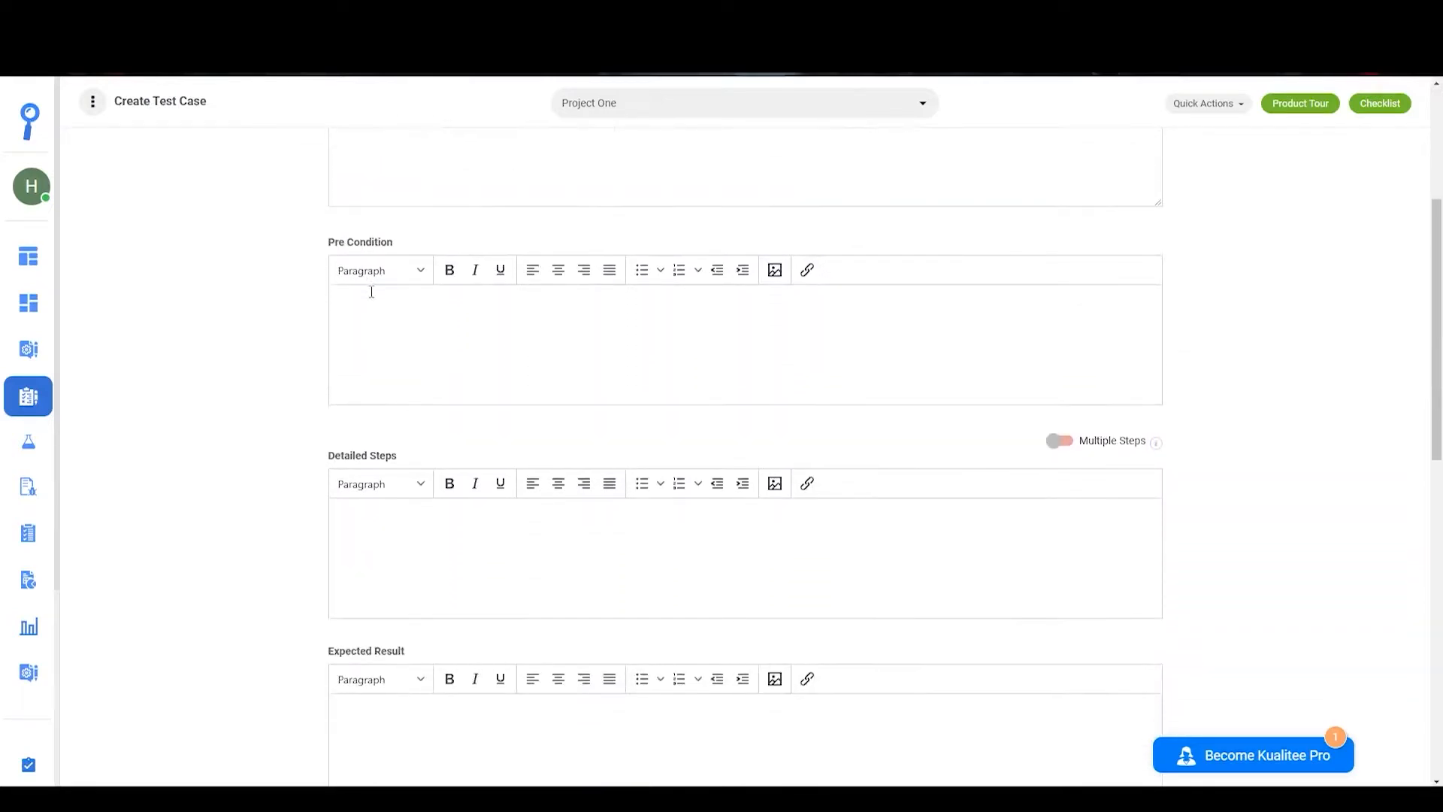
pyautogui.scroll(-3)
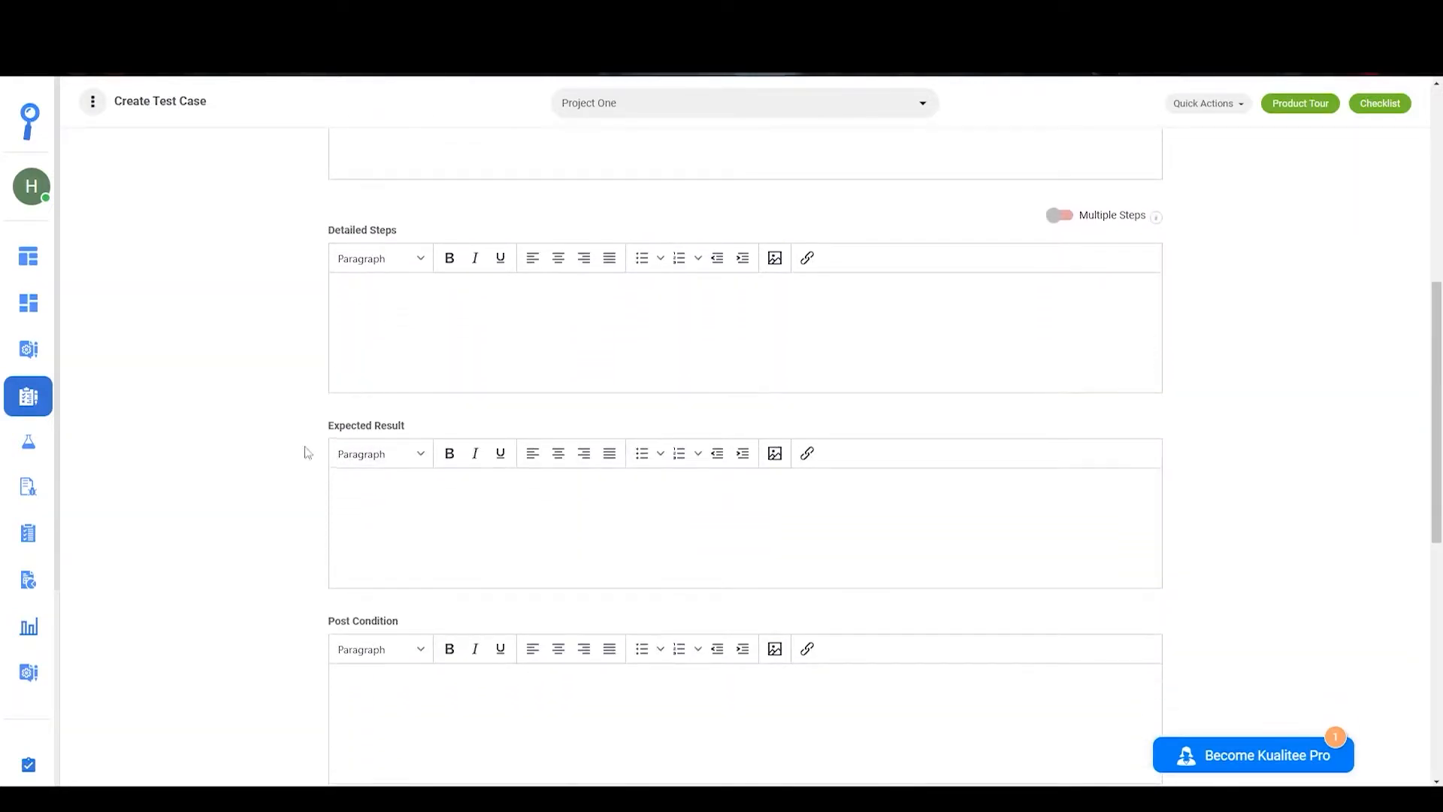
pyautogui.scroll(-3)
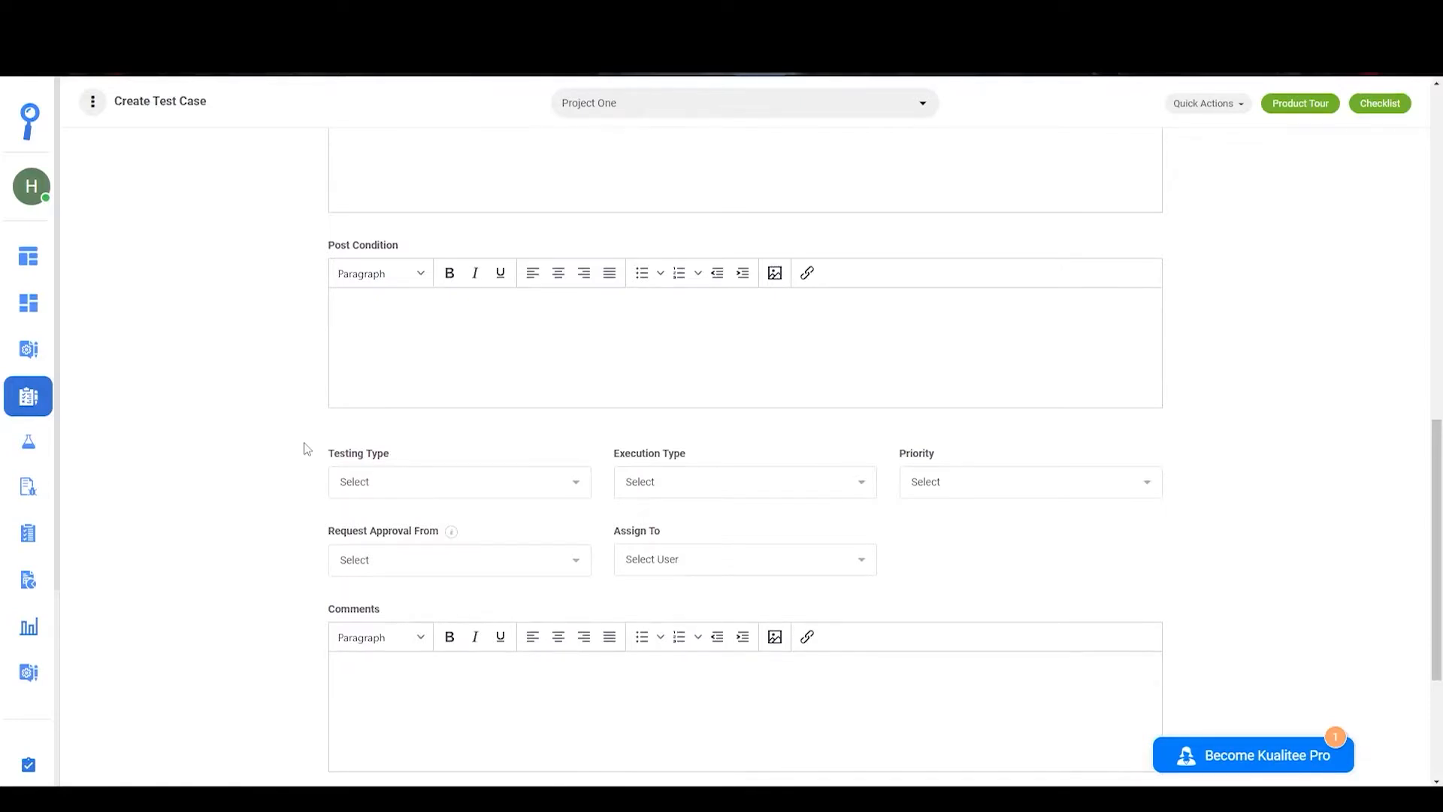
pyautogui.scroll(-3)
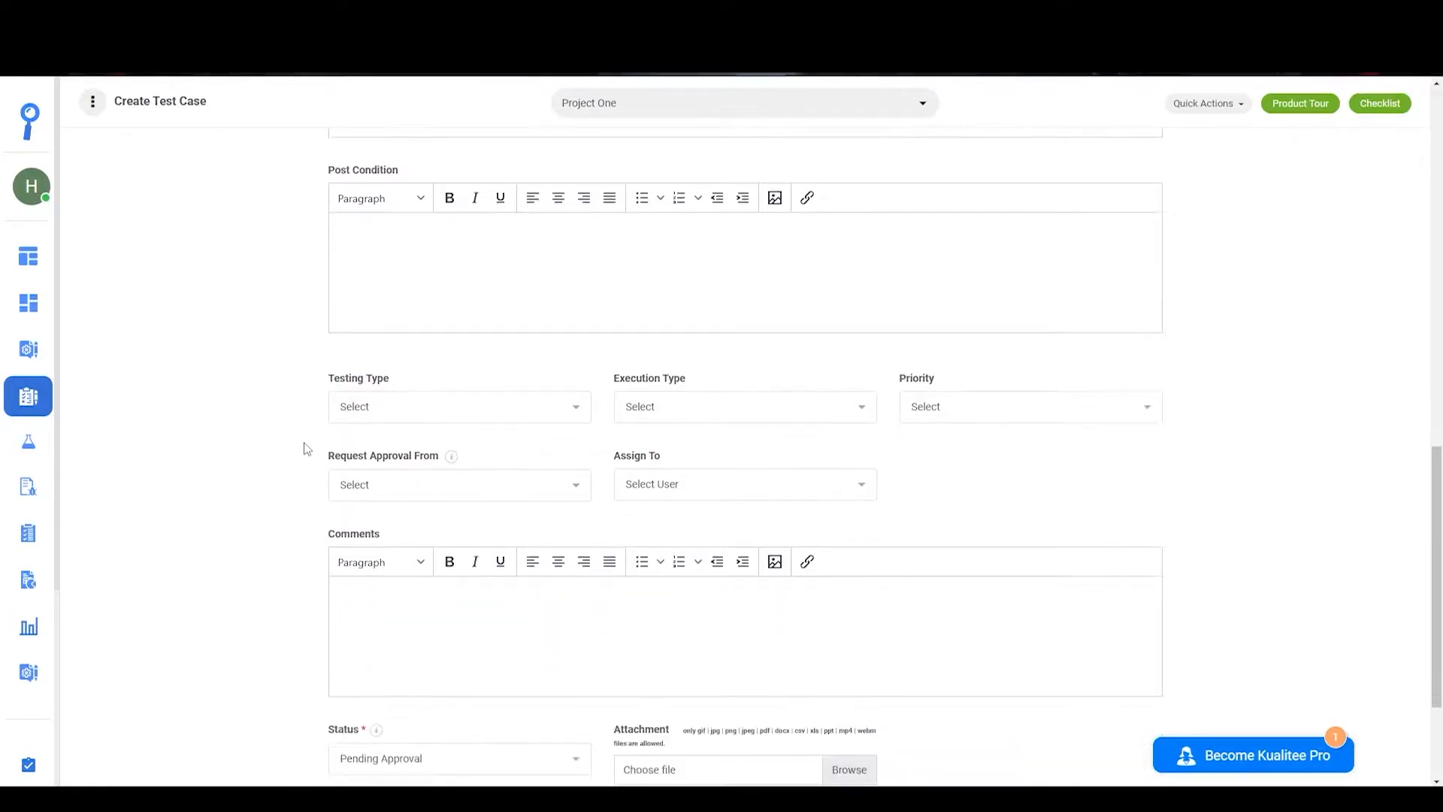
pyautogui.scroll(-3)
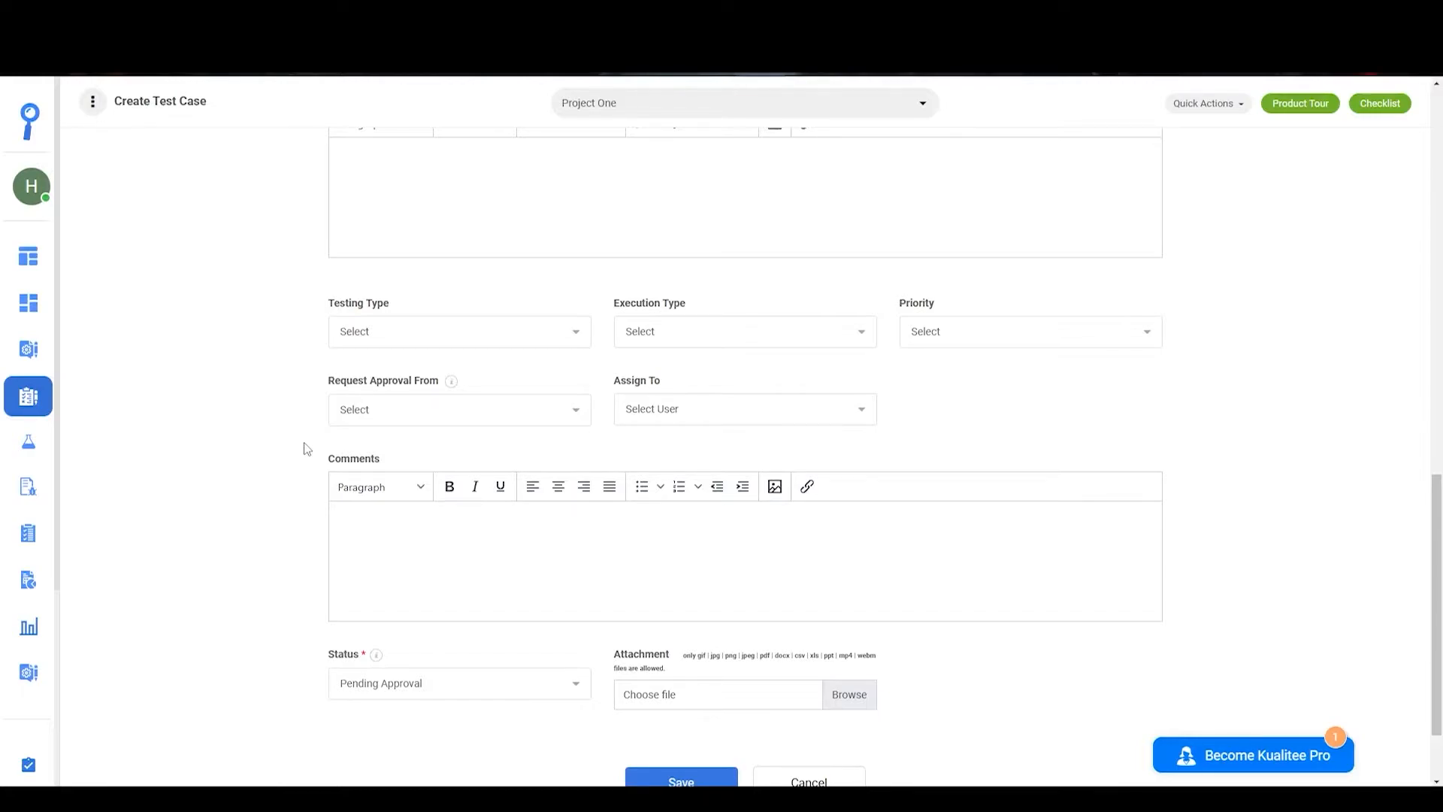
pyautogui.scroll(3)
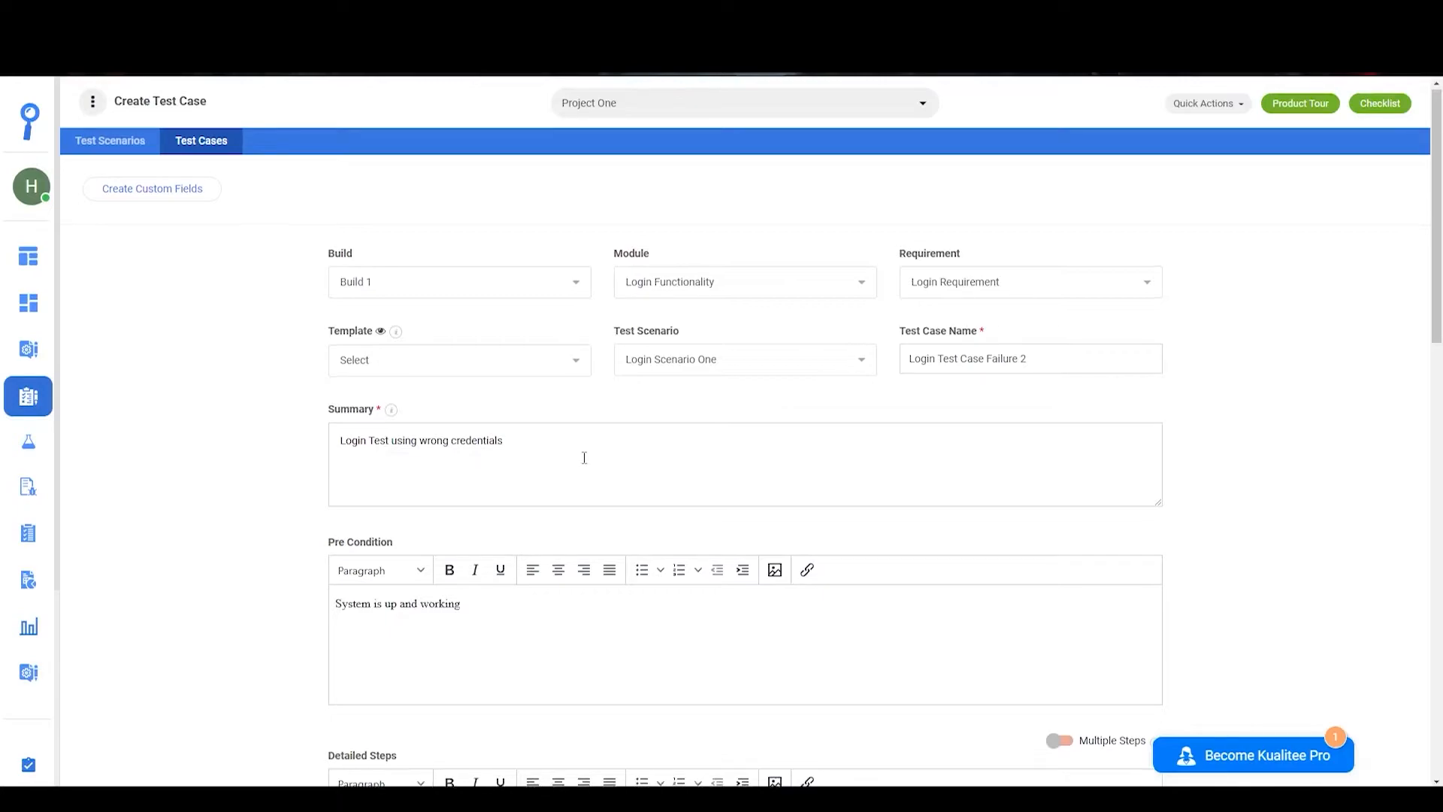
# Save Login Test Case Failure 2 and open its detail page
pyautogui.scroll(-3)
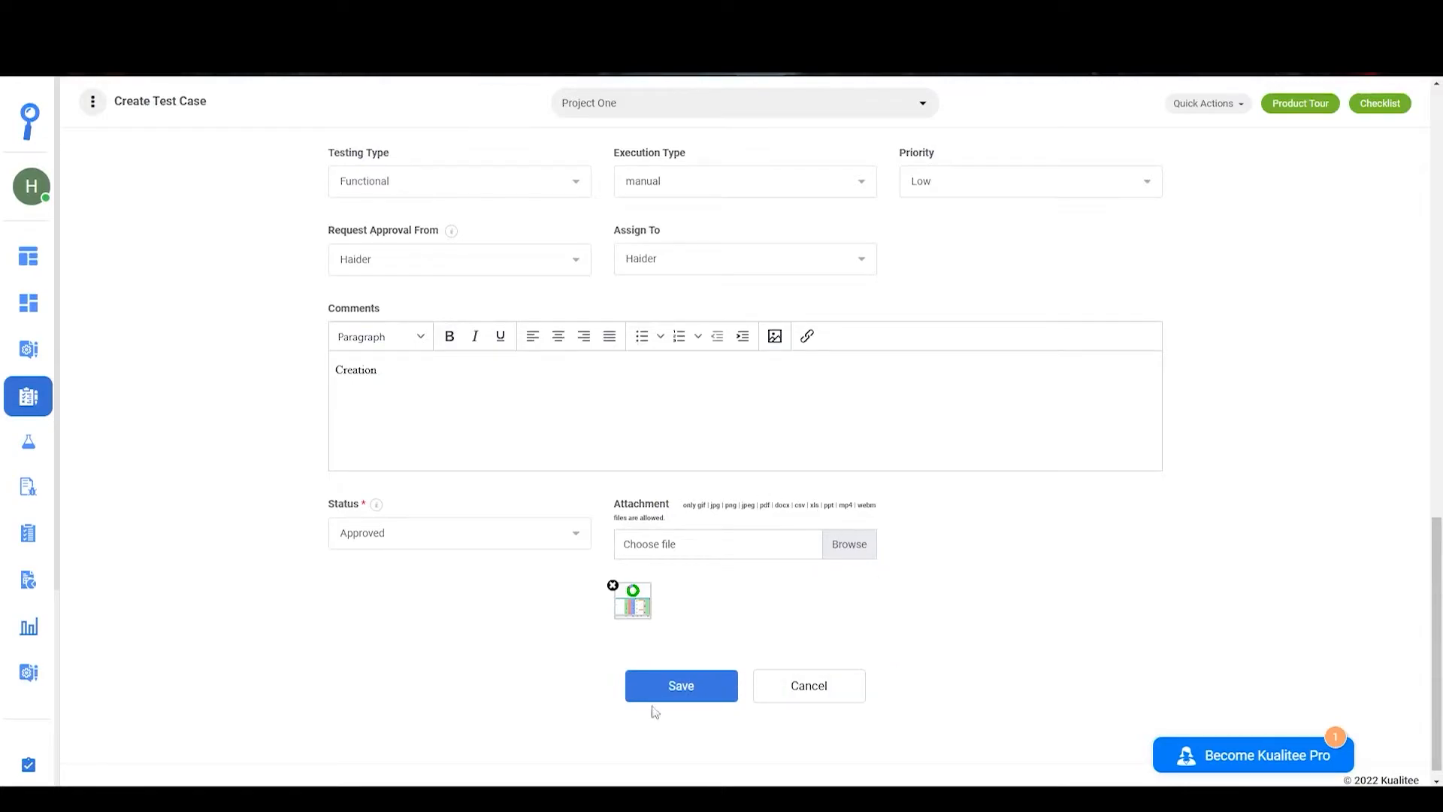
pyautogui.click(680, 684)
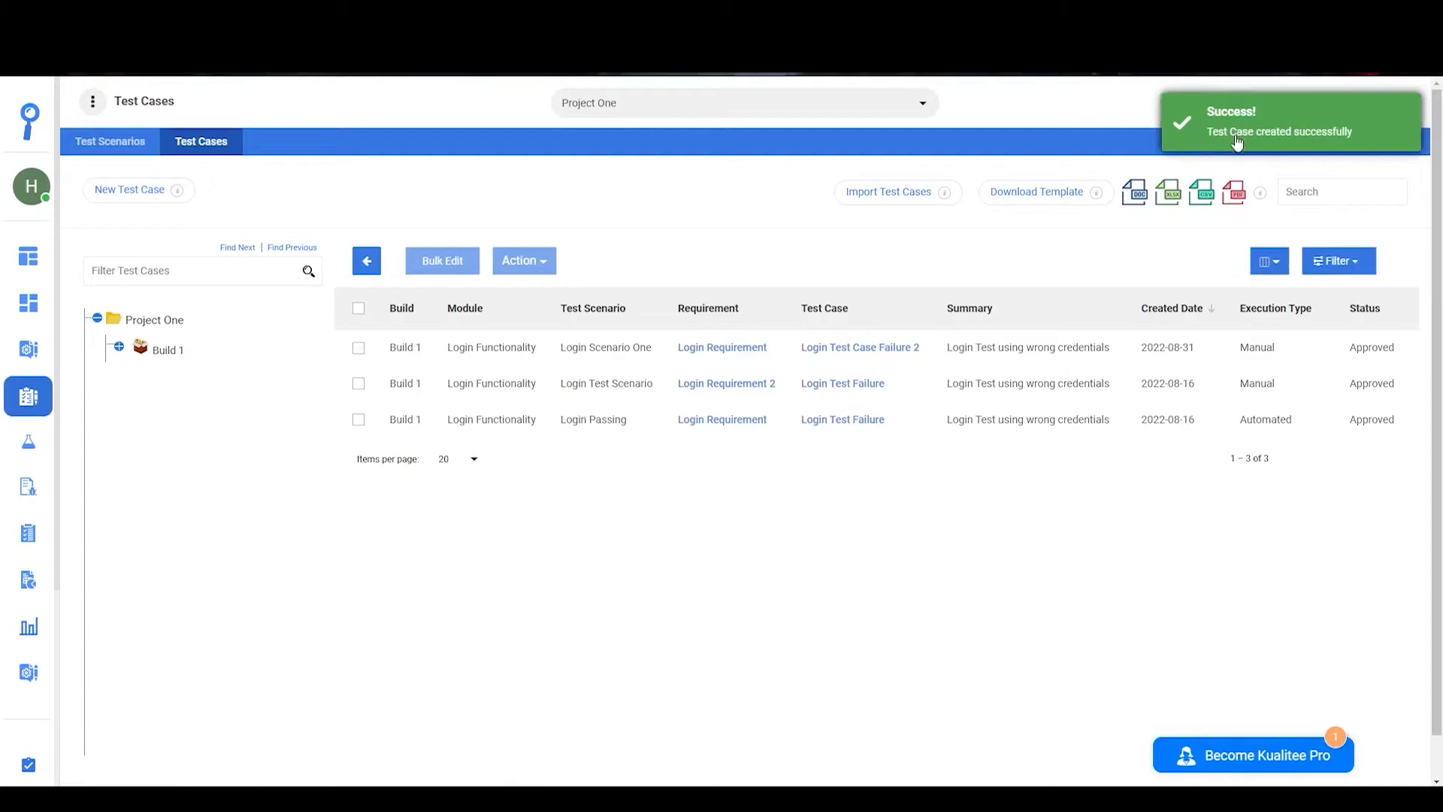
pyautogui.click(859, 347)
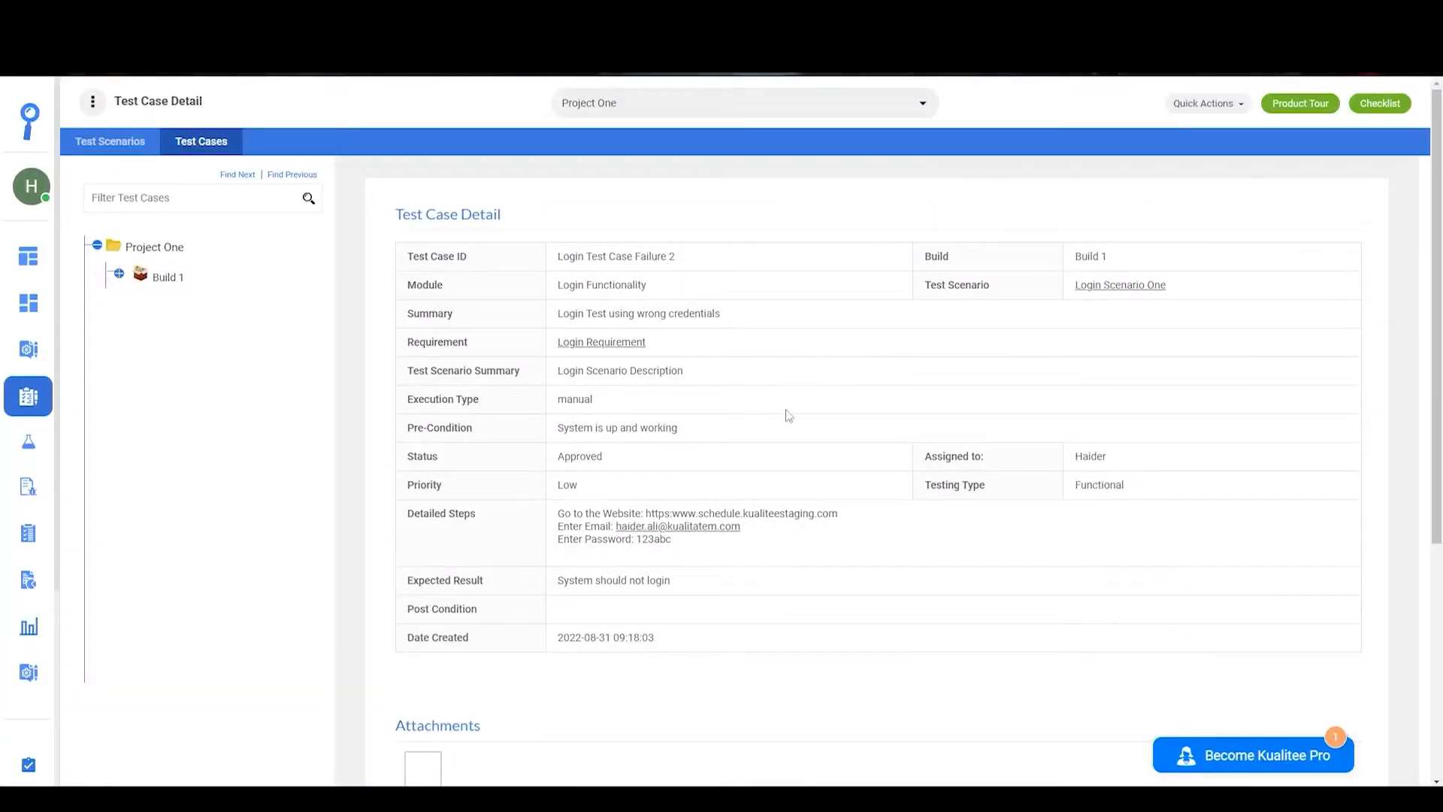
# Expand the Comments panel of Login Test Case Failure 2, then open its edit form
pyautogui.scroll(-3)
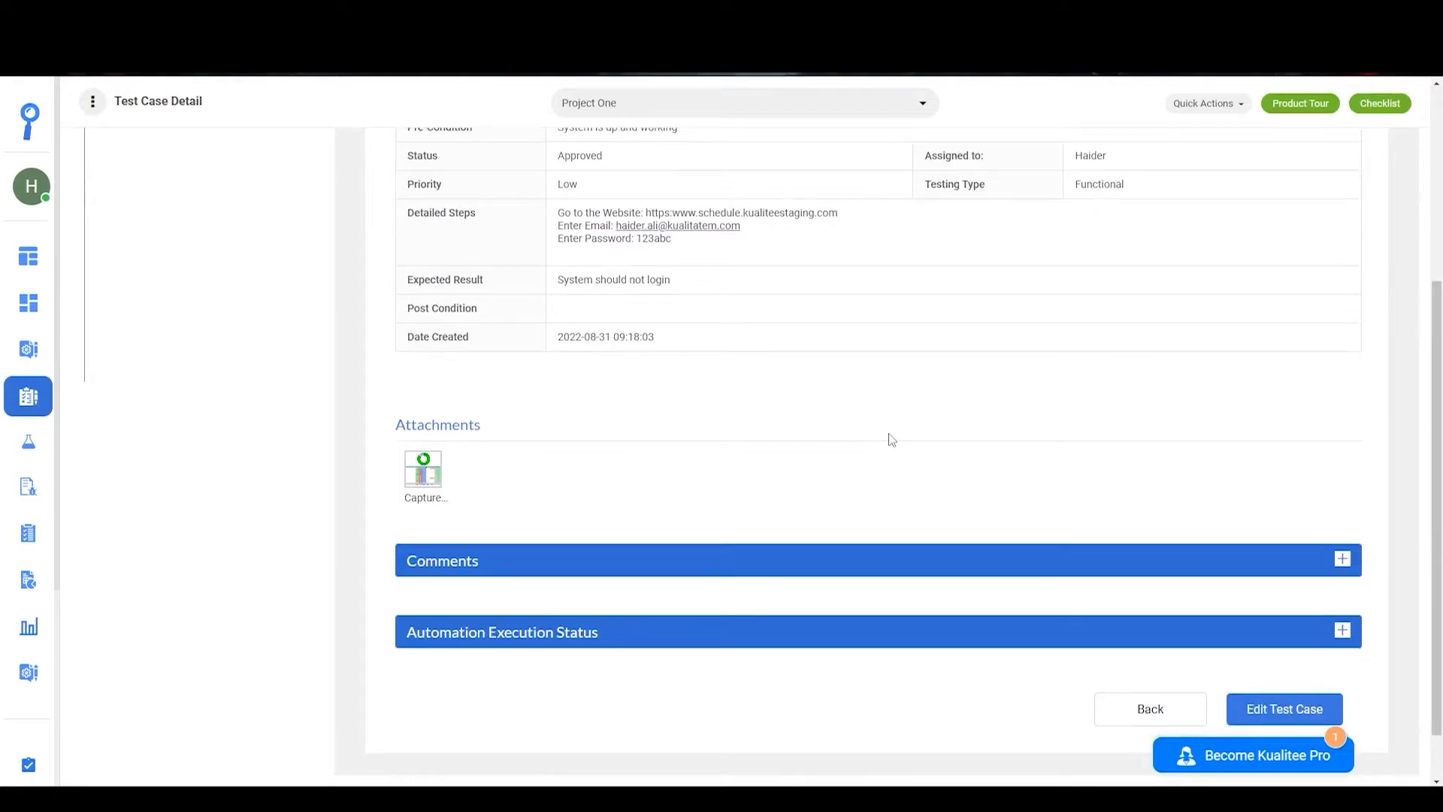
pyautogui.moveTo(482, 448)
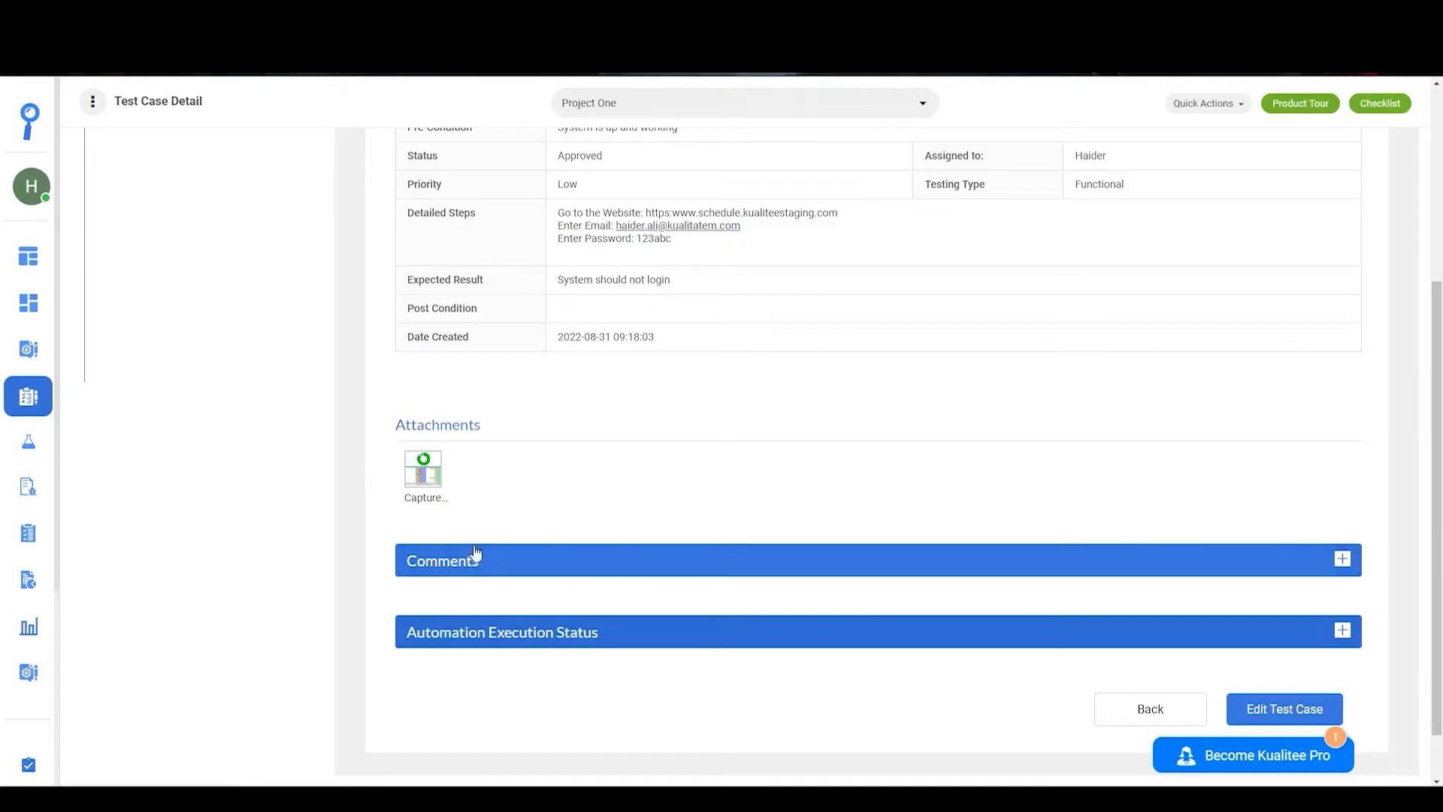
pyautogui.click(442, 560)
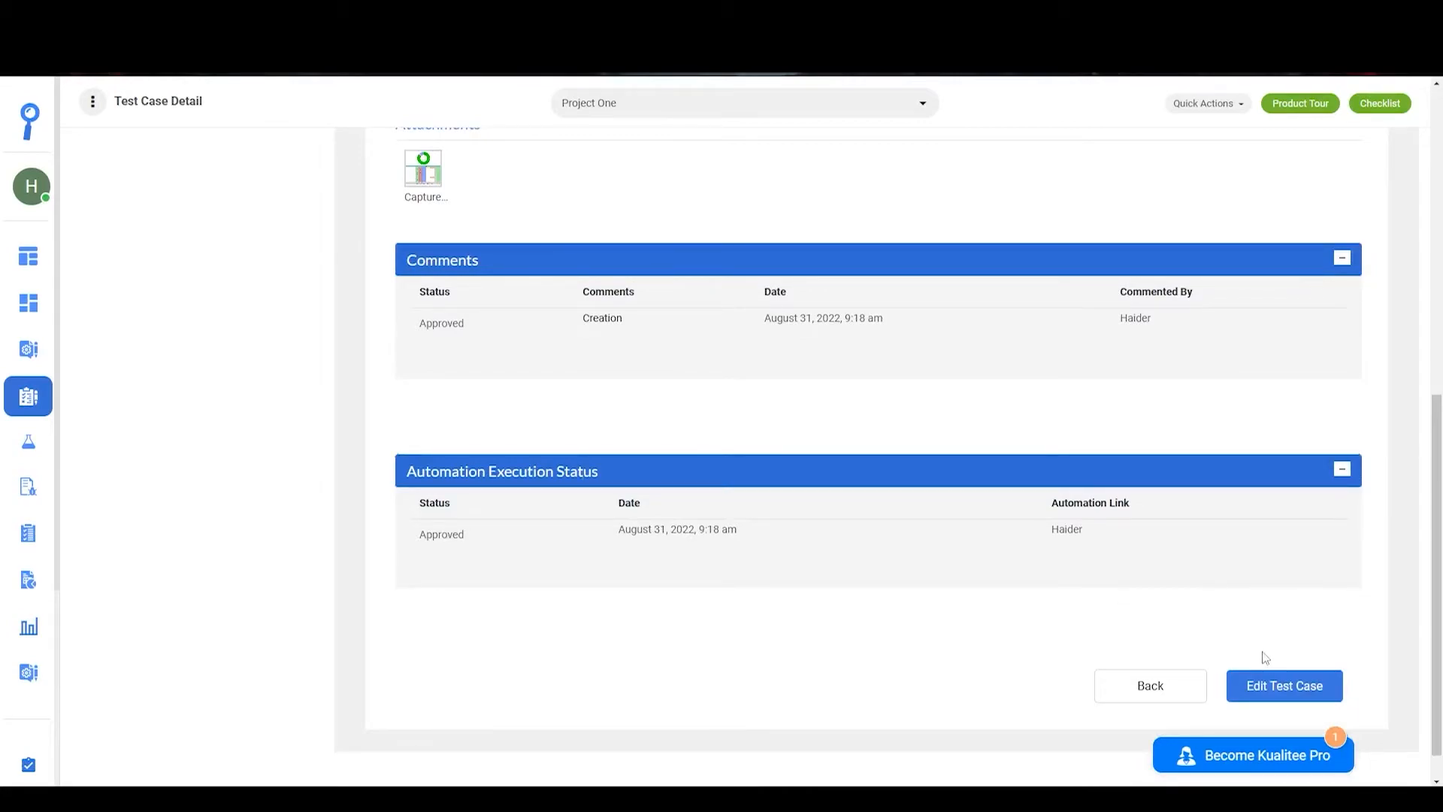
pyautogui.click(1283, 686)
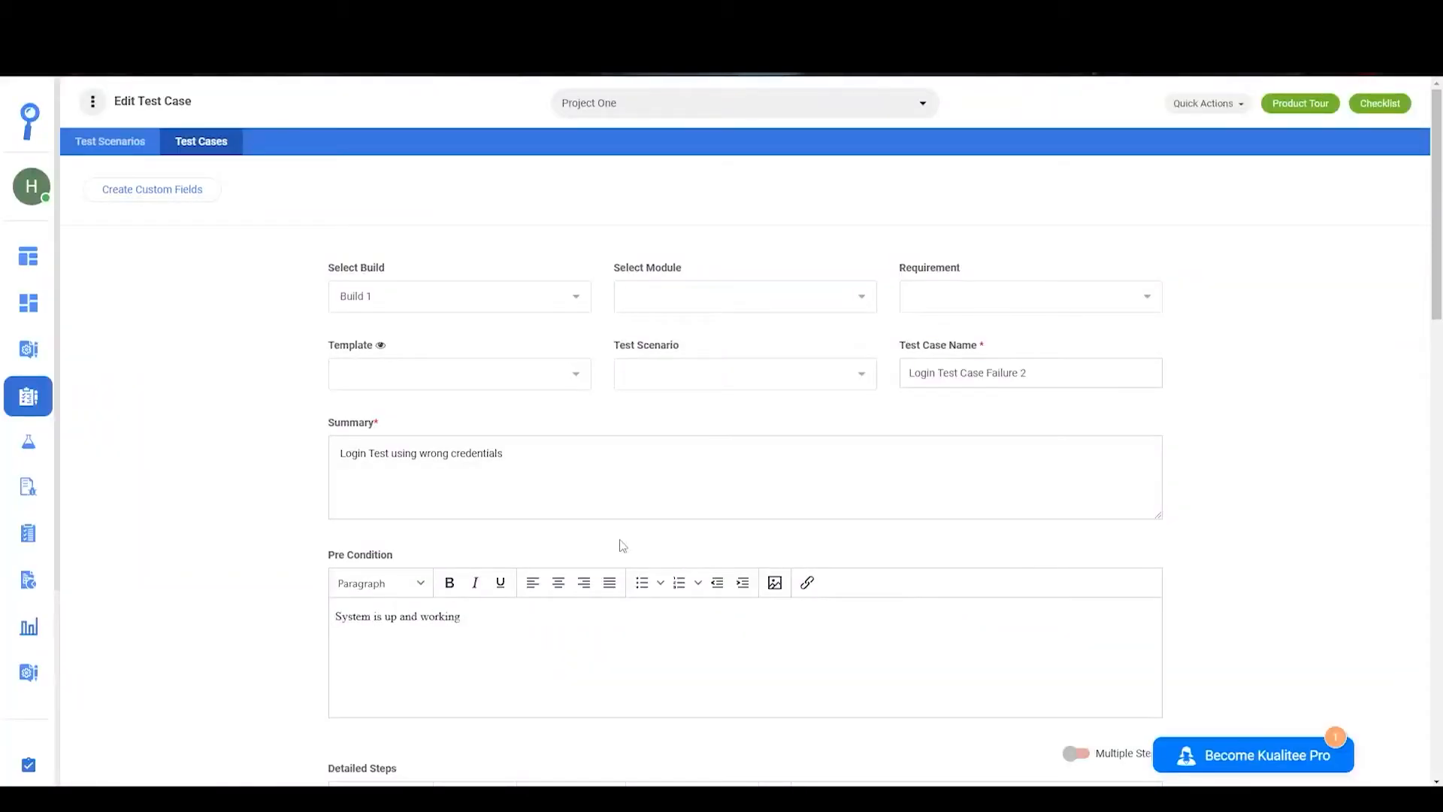
pyautogui.scroll(-3)
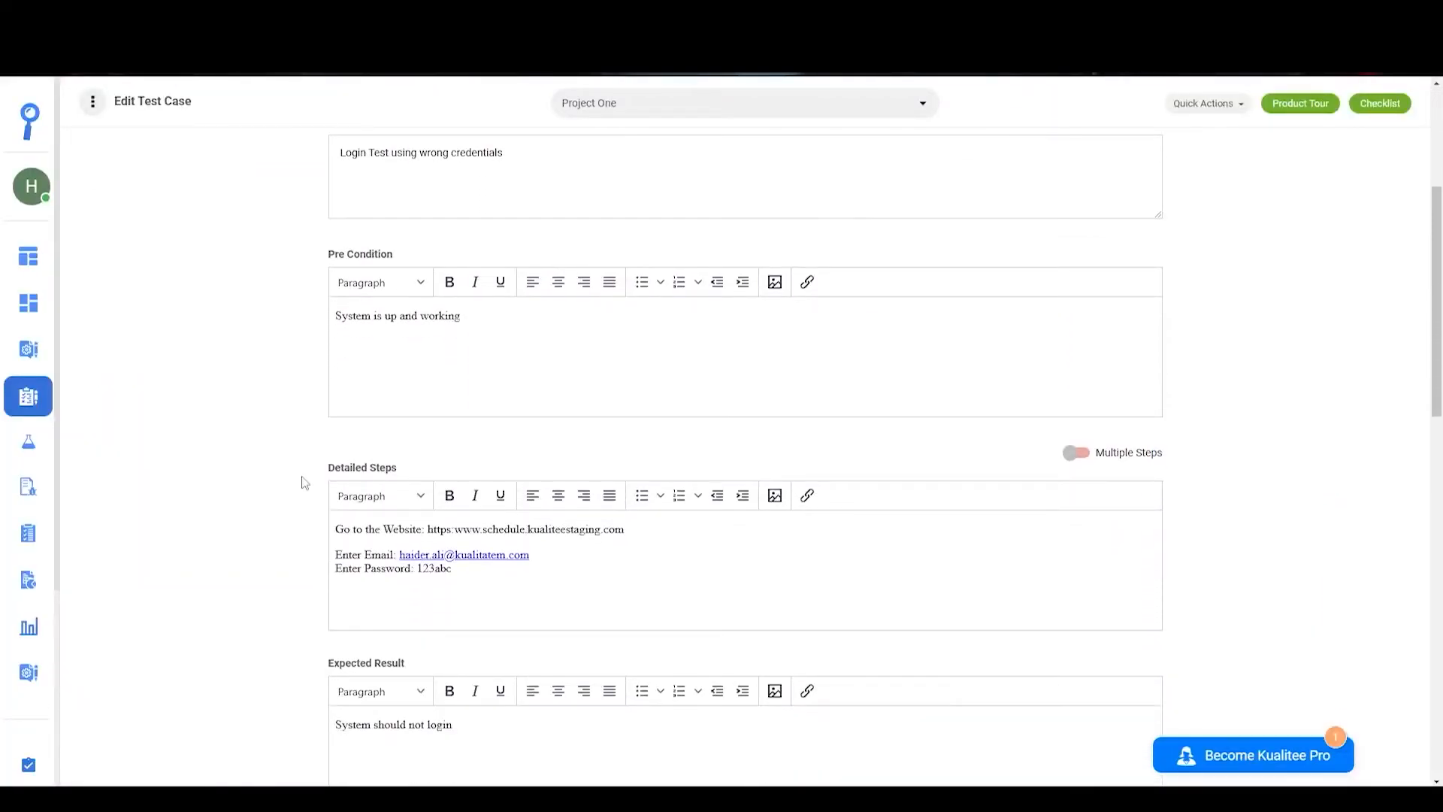
pyautogui.scroll(-3)
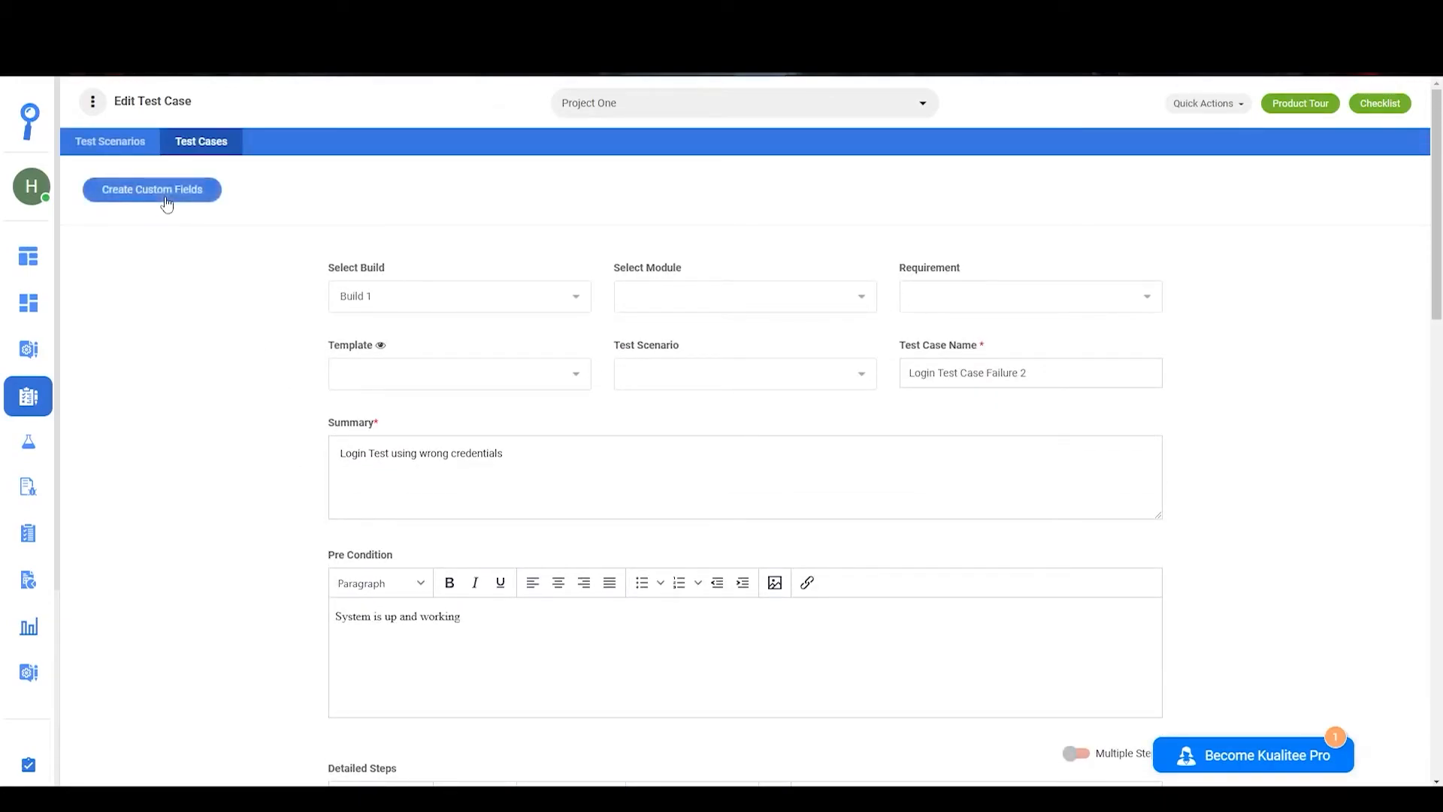
# Add and save a Text Box custom field named 'Test Case Description Box'
pyautogui.click(151, 190)
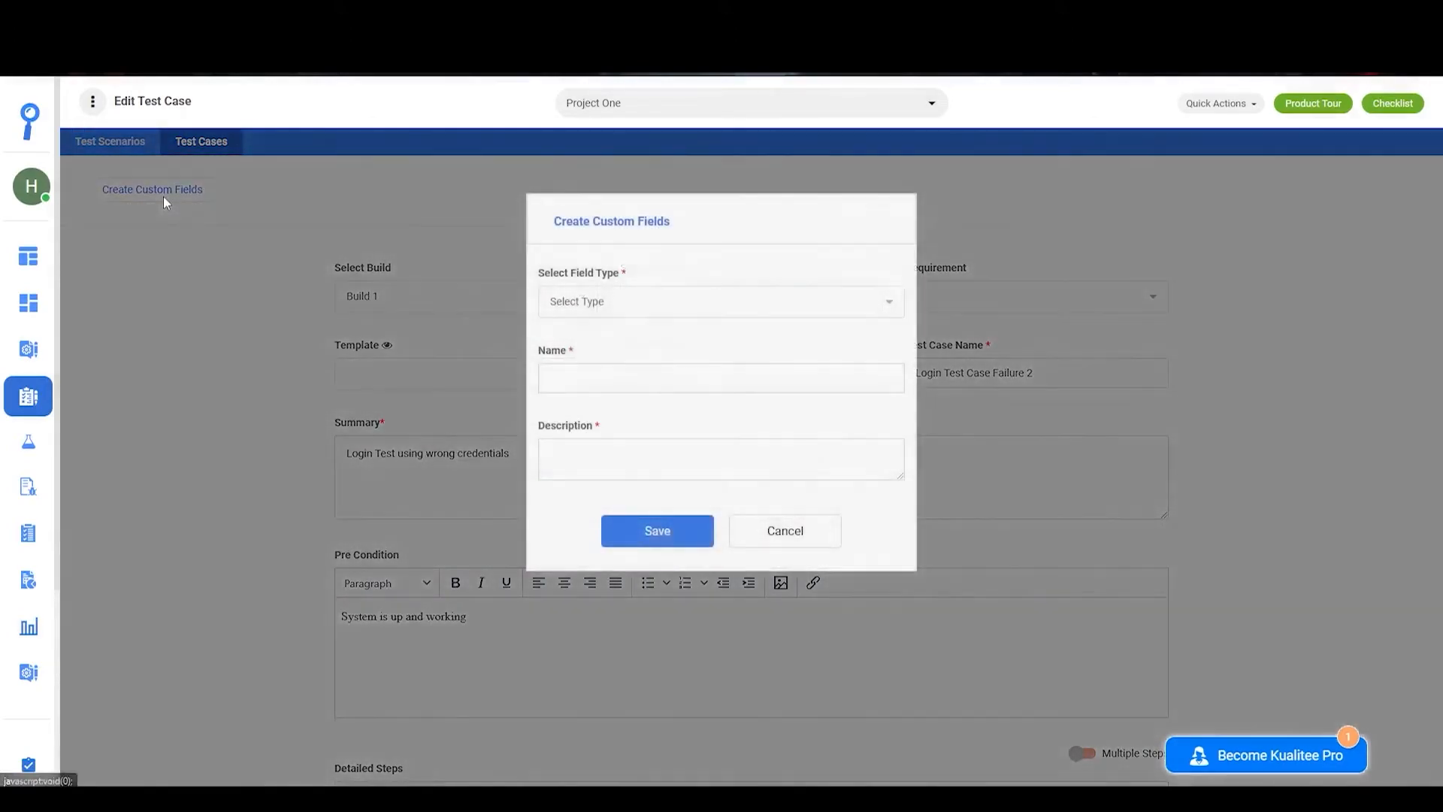
pyautogui.click(720, 301)
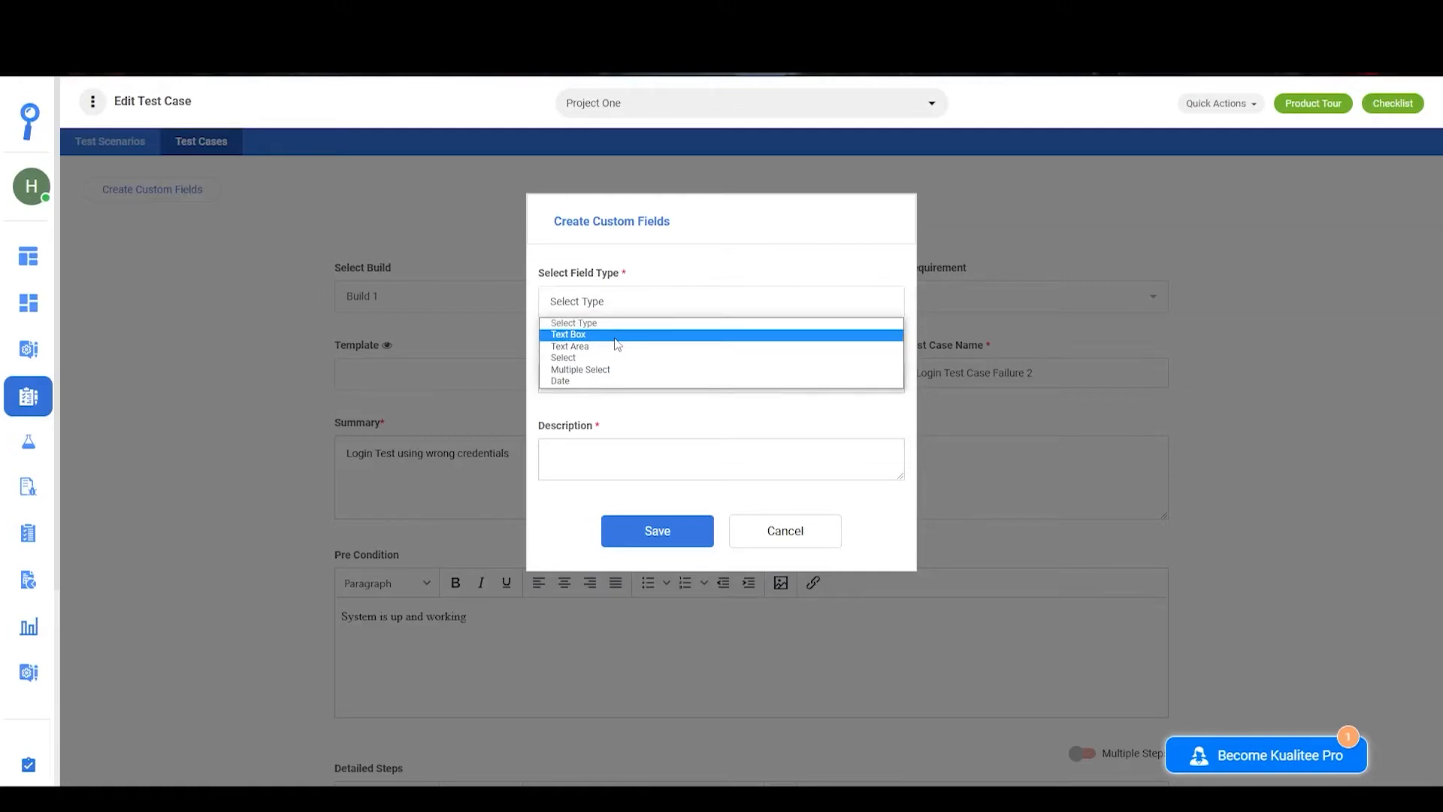
pyautogui.click(568, 334)
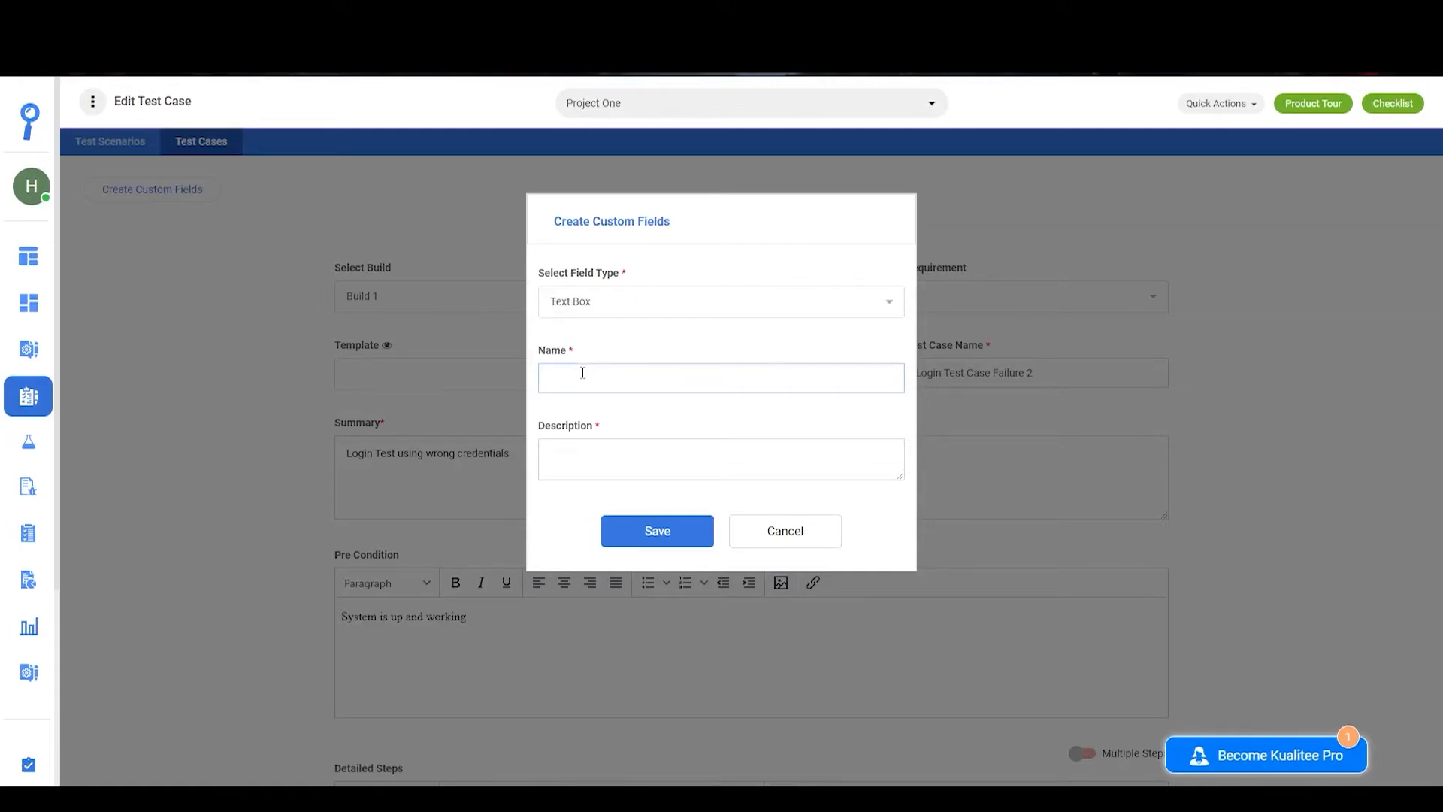
pyautogui.write('Test Case Description Box')
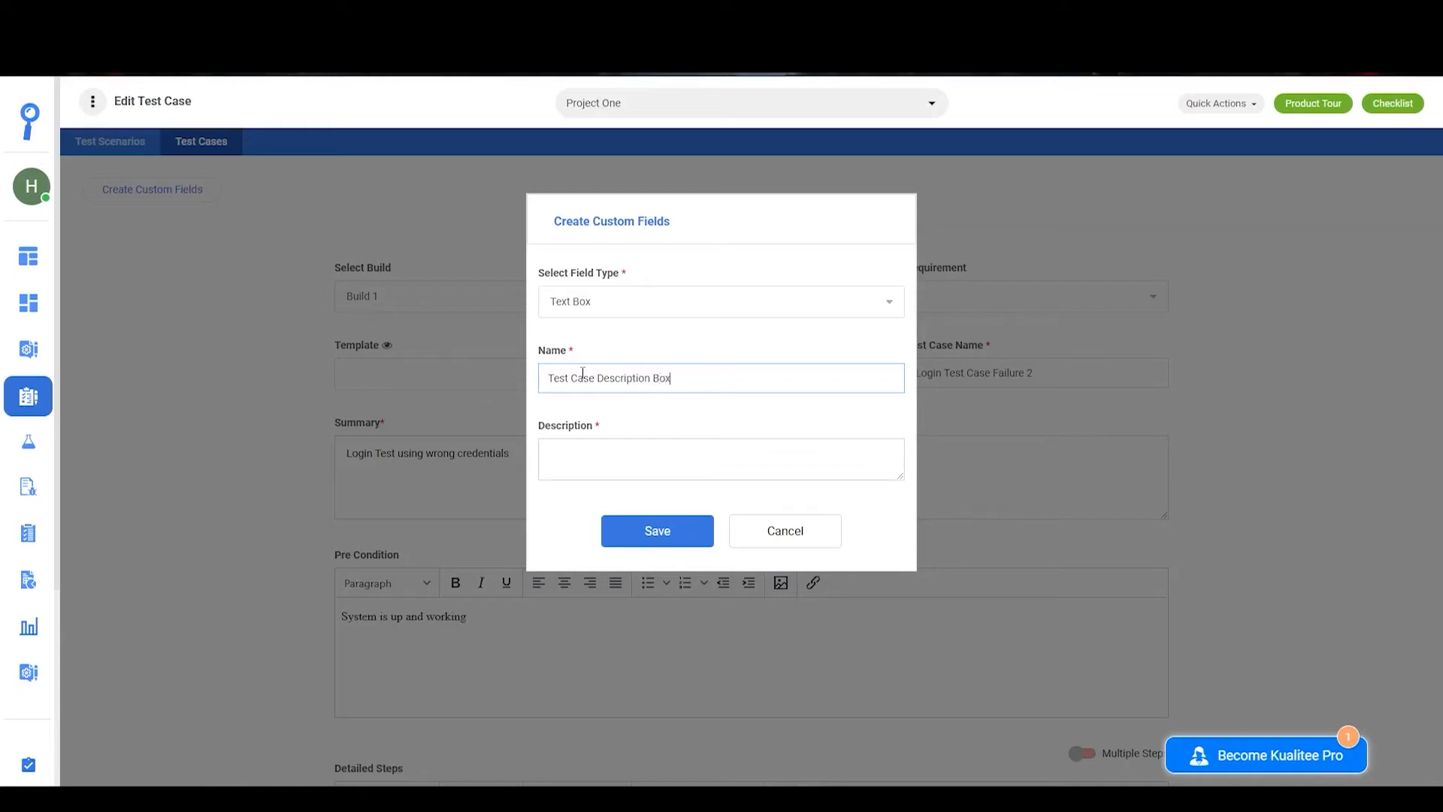
pyautogui.write('Test Case Description Box')
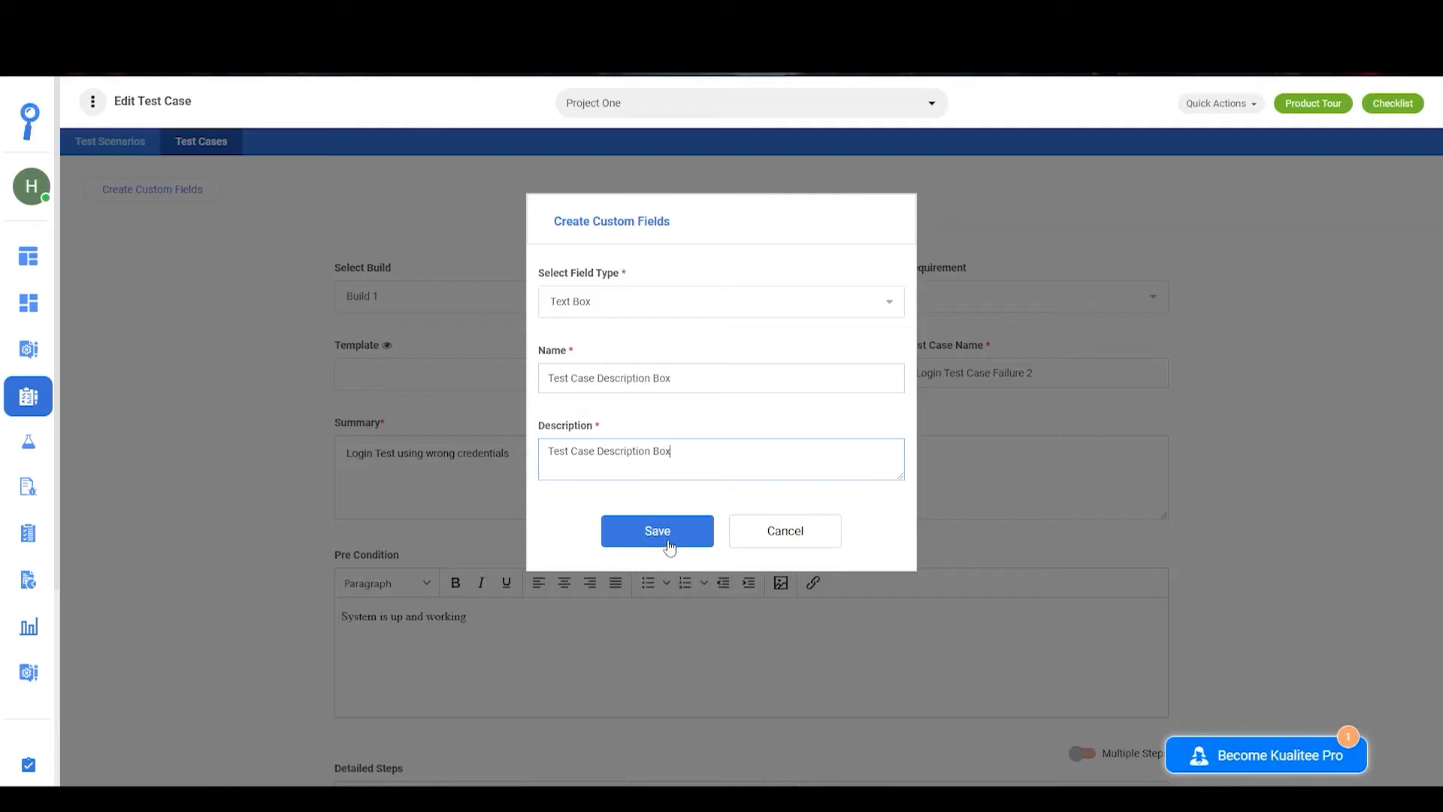
pyautogui.click(656, 530)
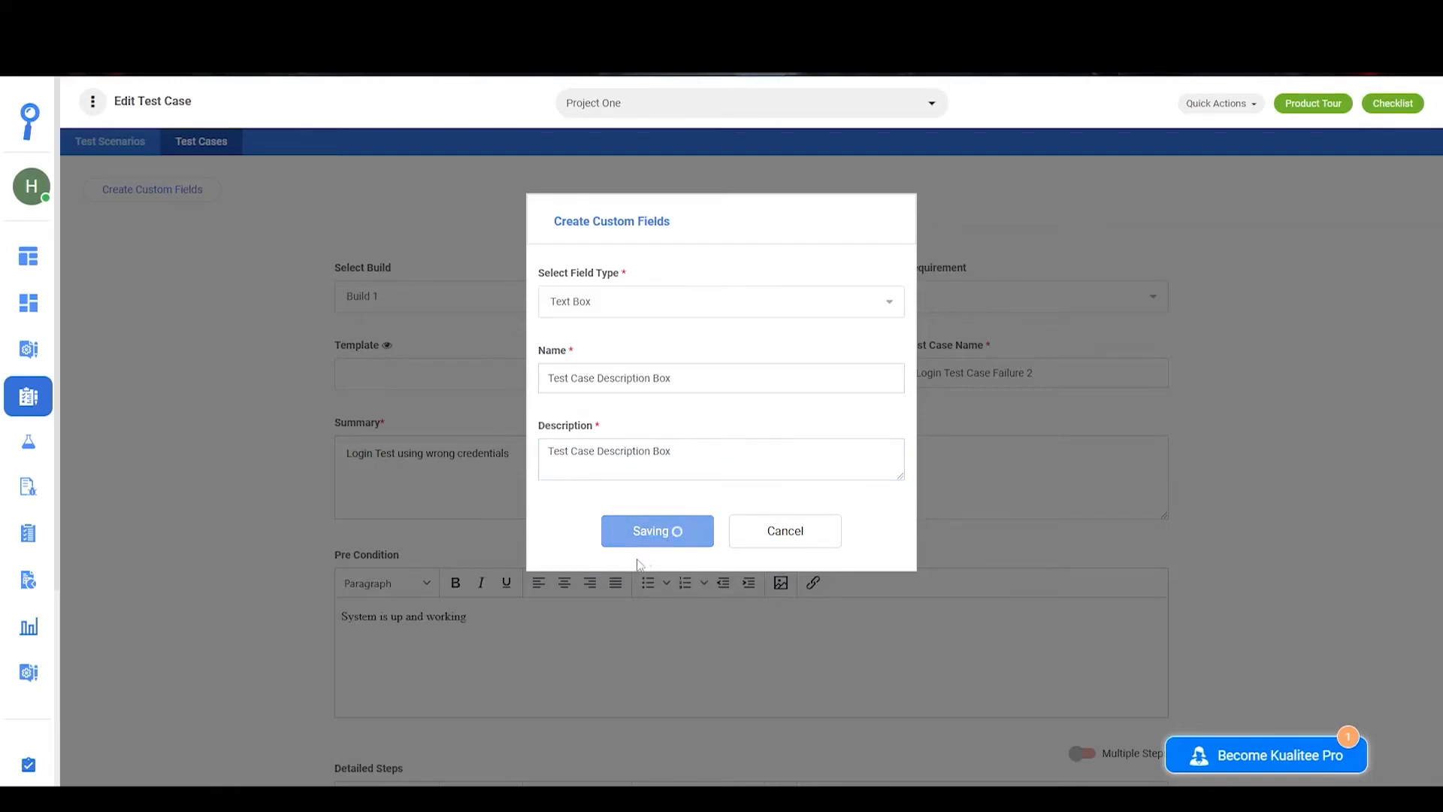
pyautogui.click(657, 530)
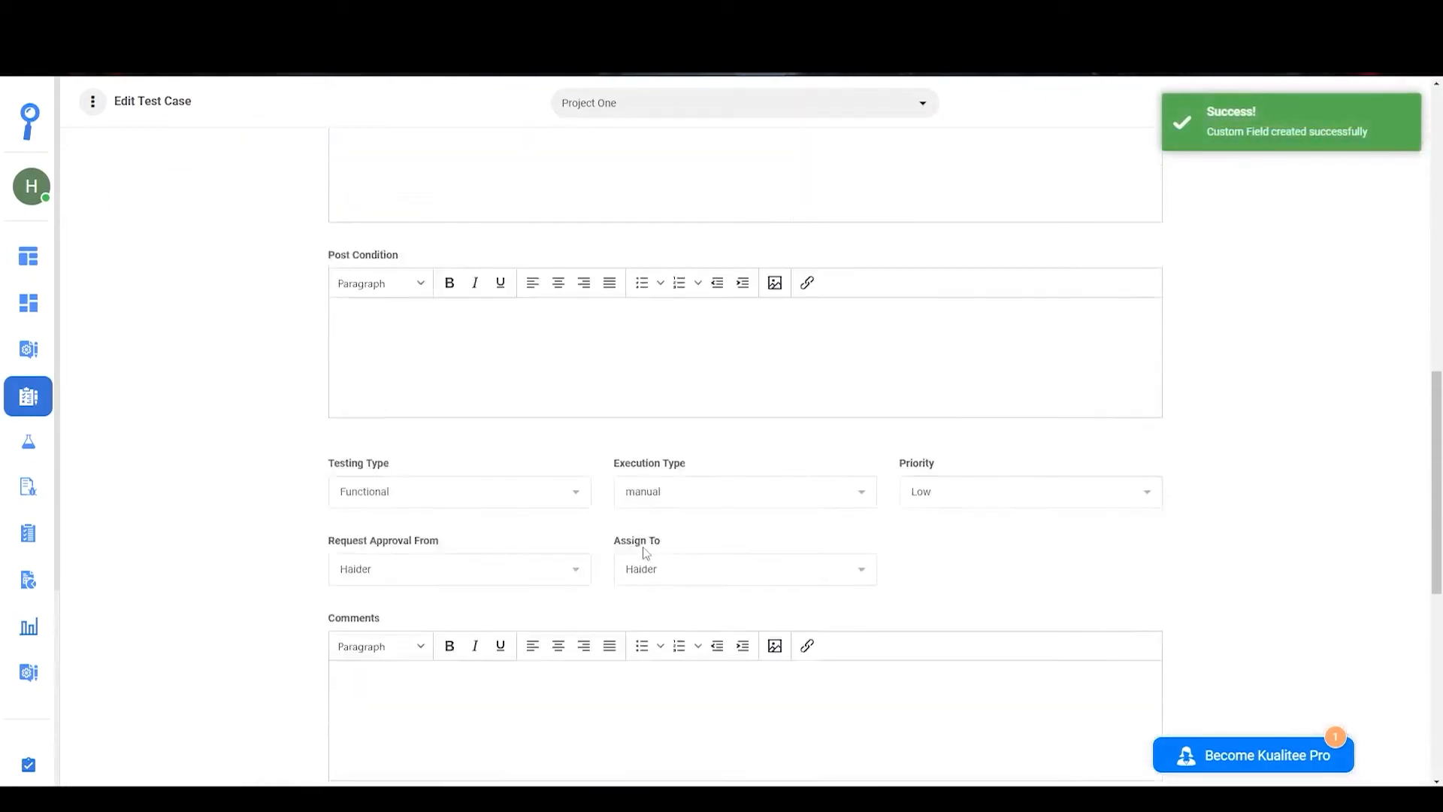
# Enter 'Completed and Executed' in Test Case Description Box and update the test case
pyautogui.scroll(-3)
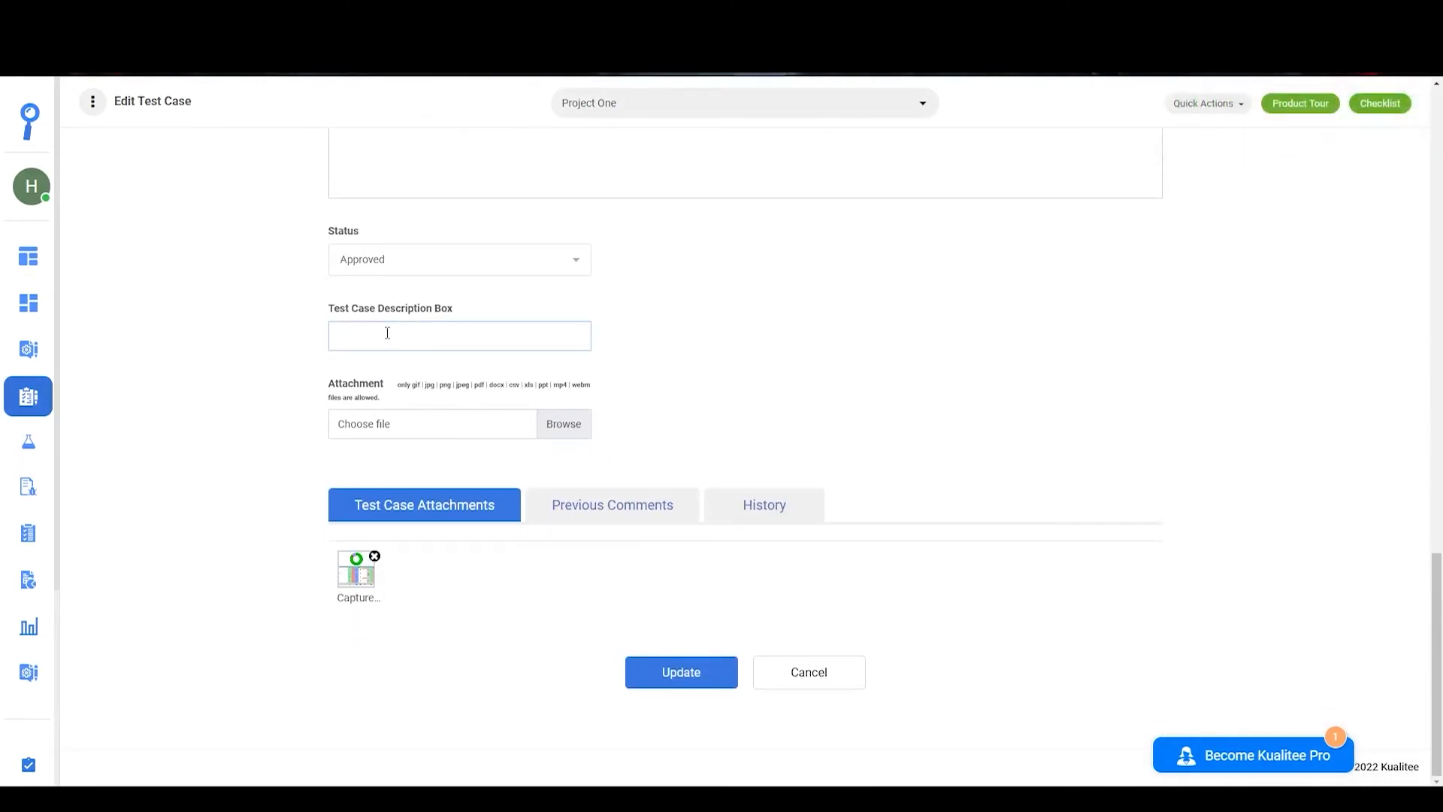
pyautogui.write('Completed and E')
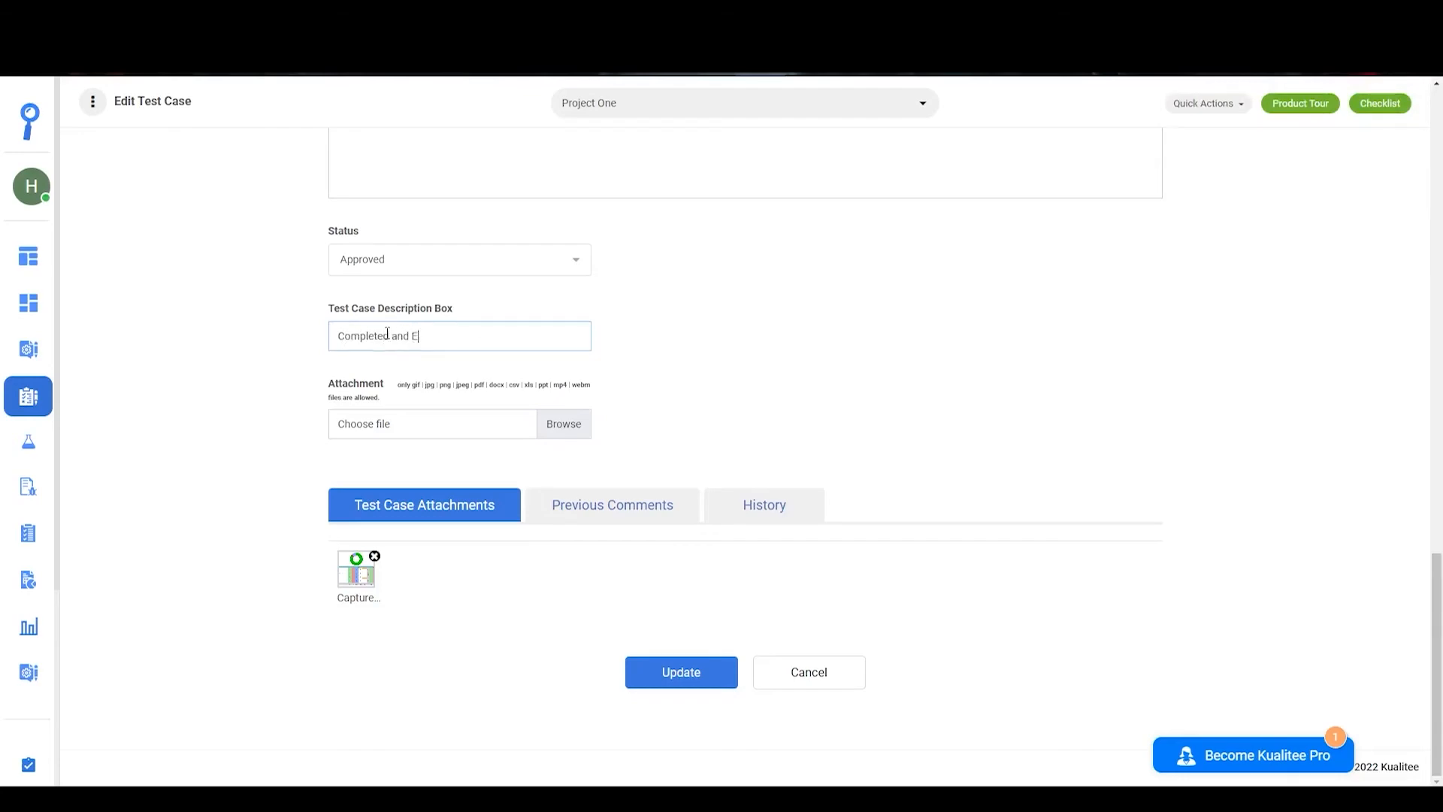
pyautogui.write('xecuted')
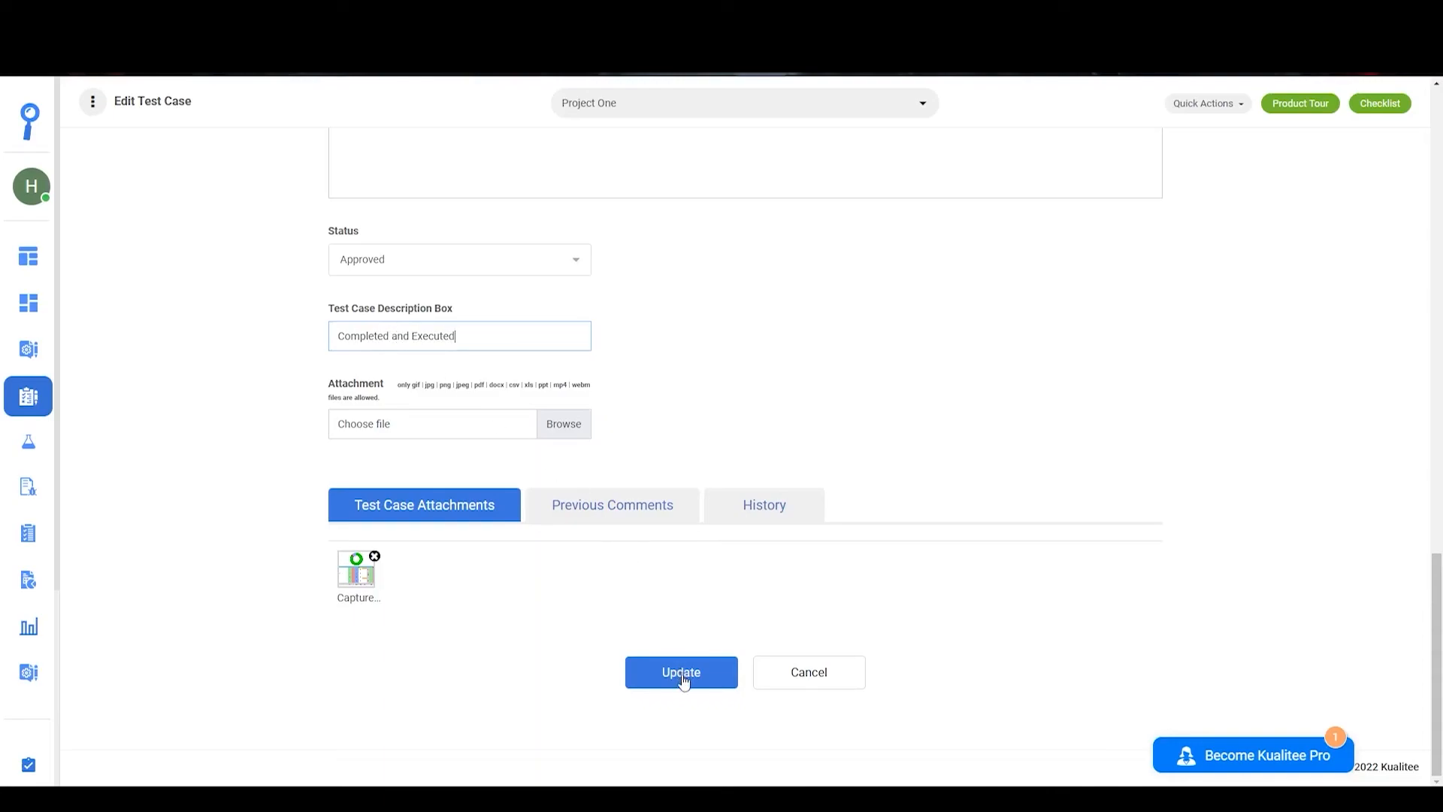
pyautogui.click(681, 672)
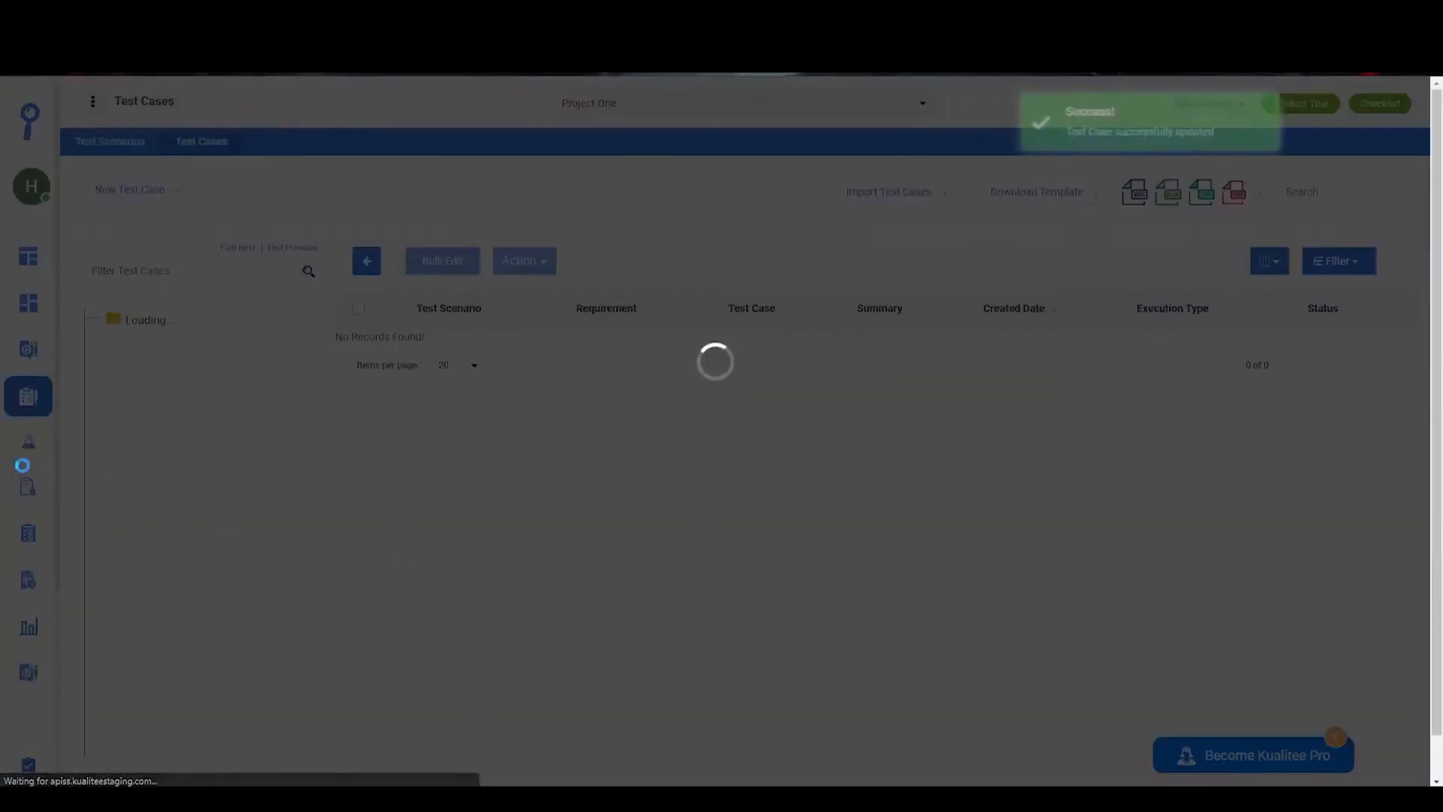